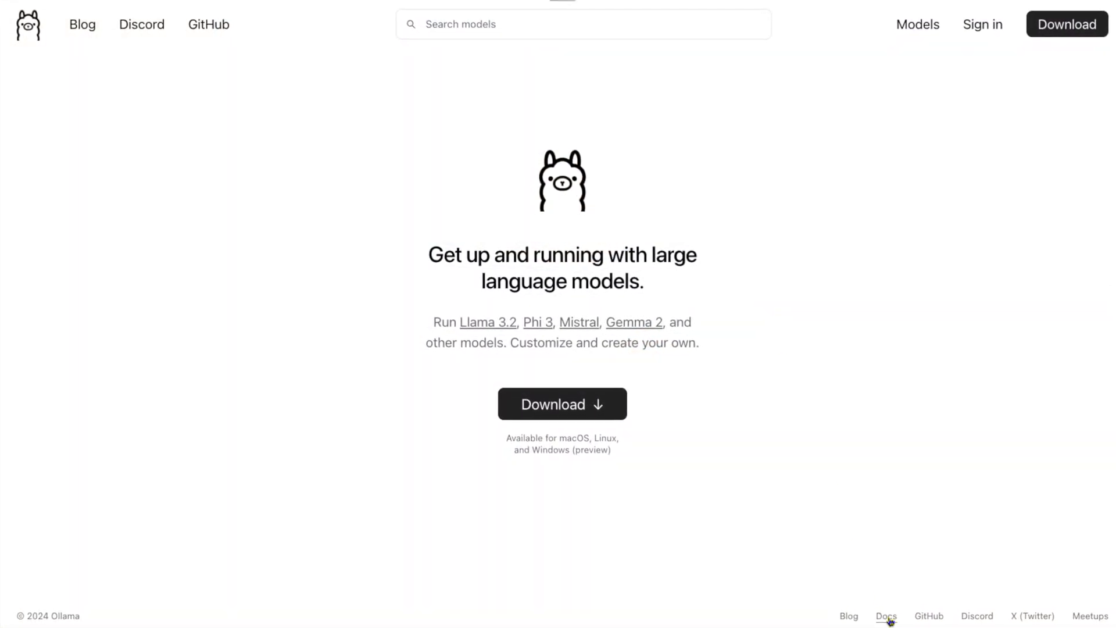
Open faq.md from the Ollama docs and scroll to 'Where are models stored?' with the macOS, Linux and Windows paths.
left_click(886, 616)
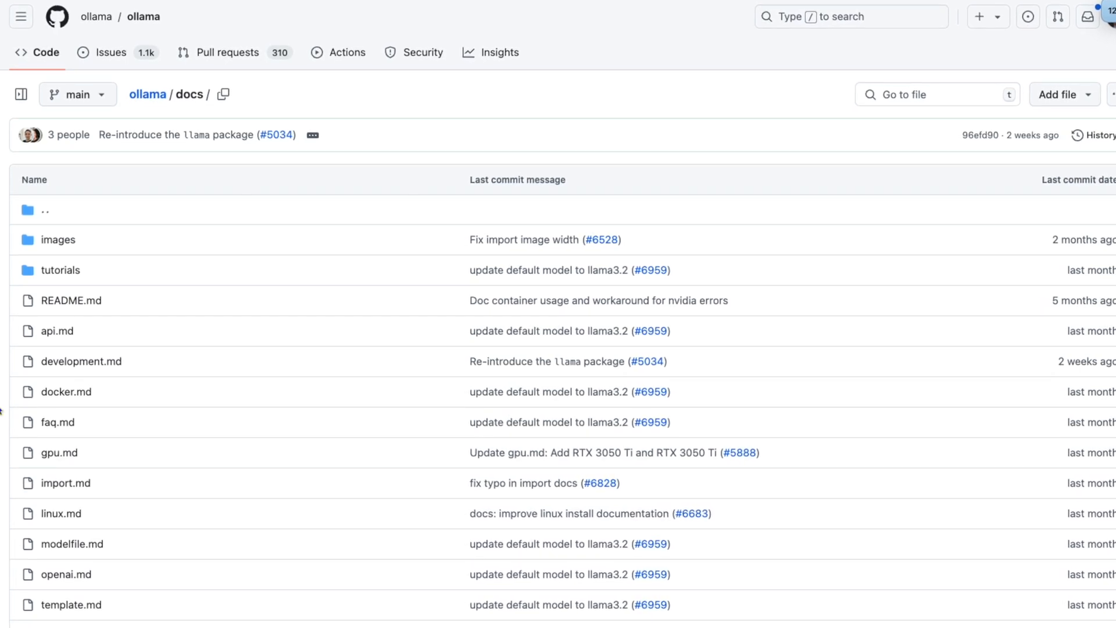
left_click(56, 421)
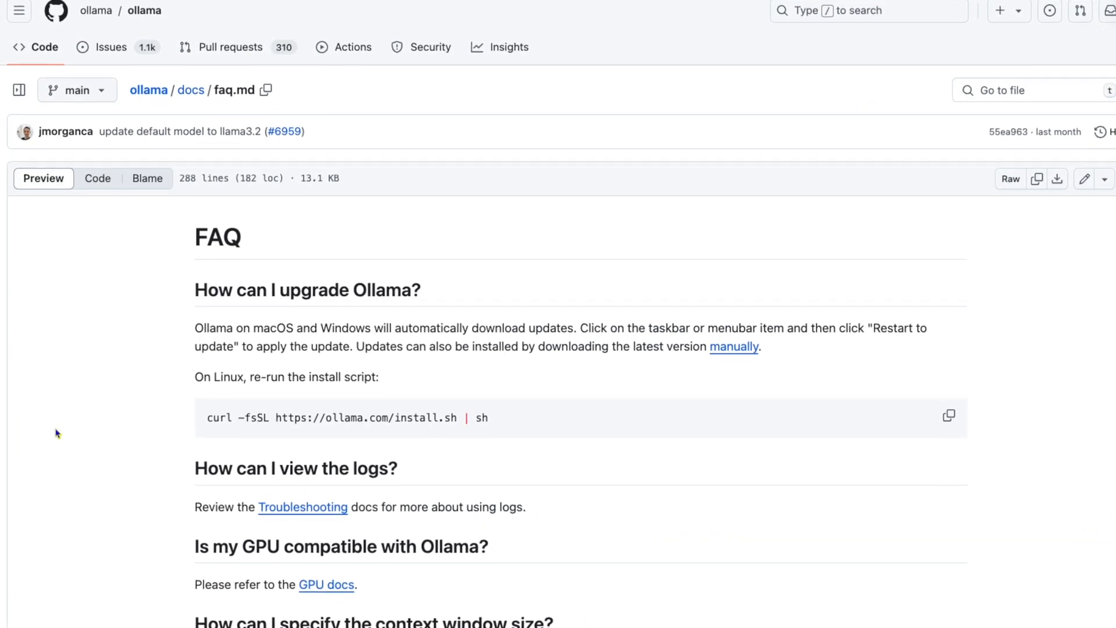
scroll("down", 3)
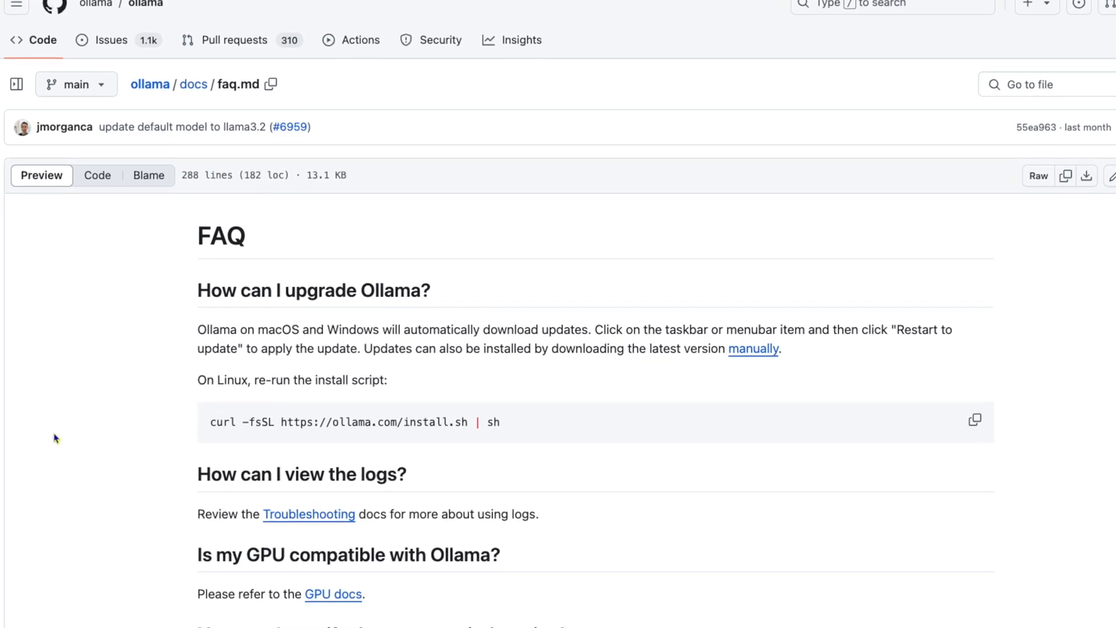
scroll("down", 3)
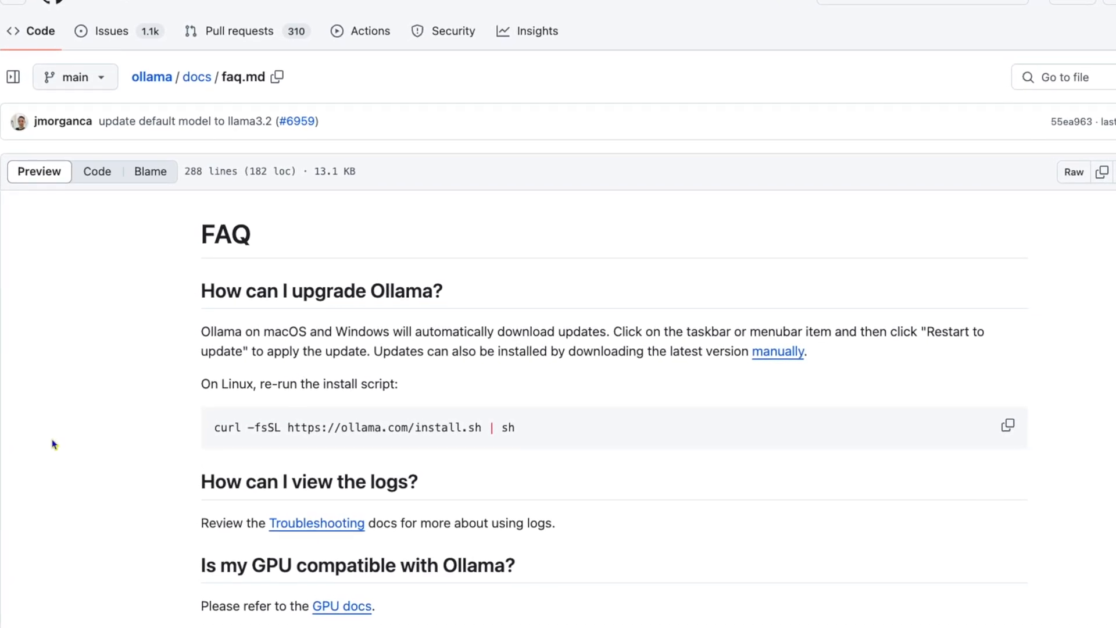
scroll("down", 3)
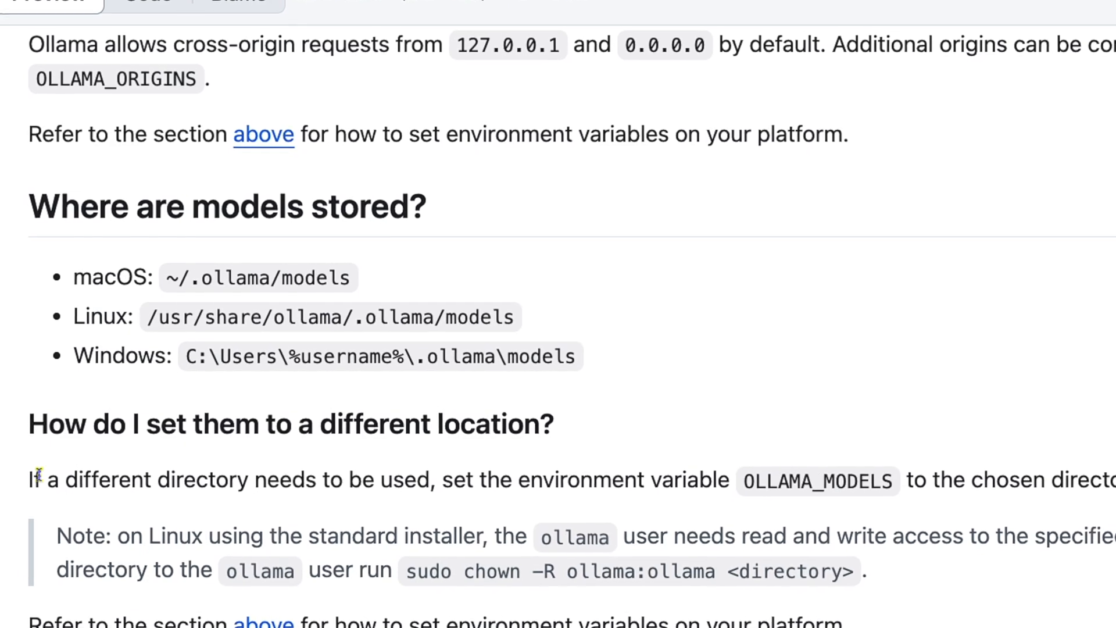
scroll("up", 3)
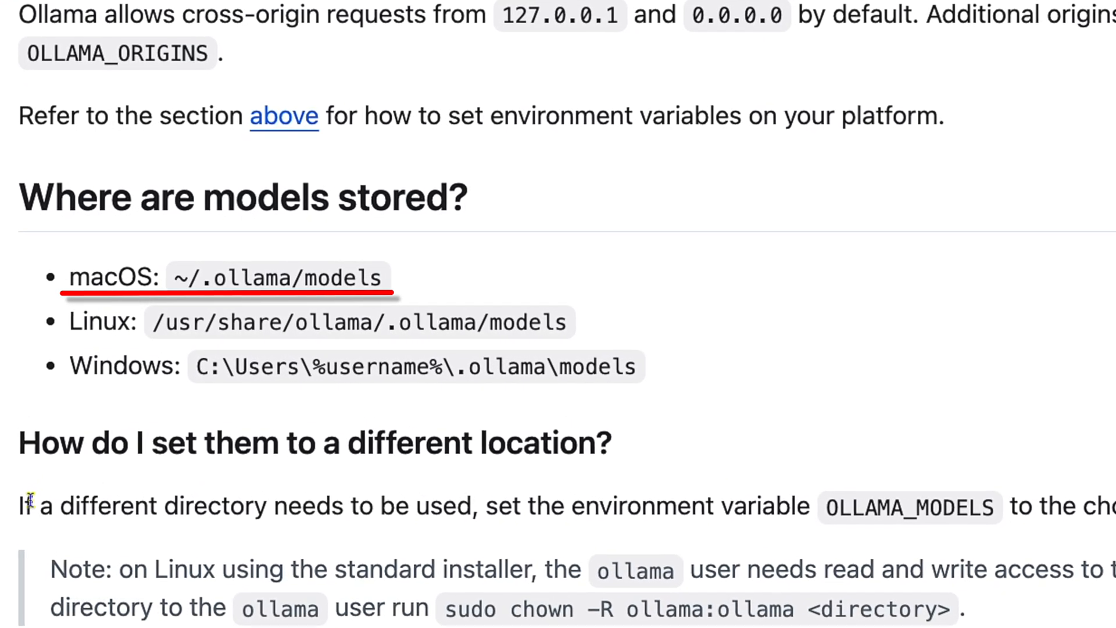
scroll("down", 3)
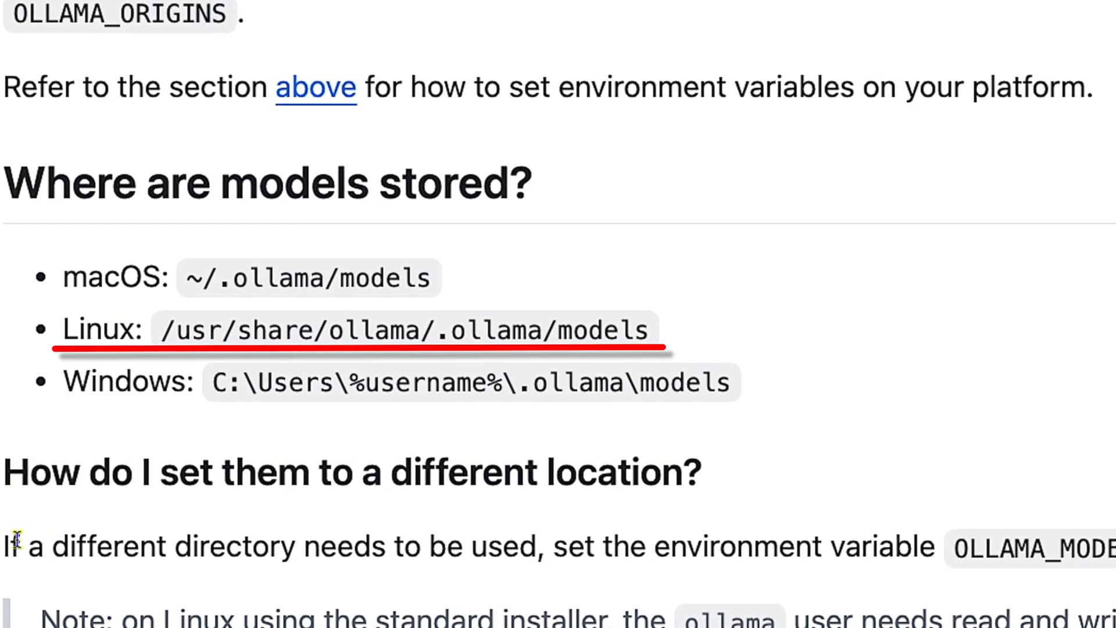
scroll("down", 3)
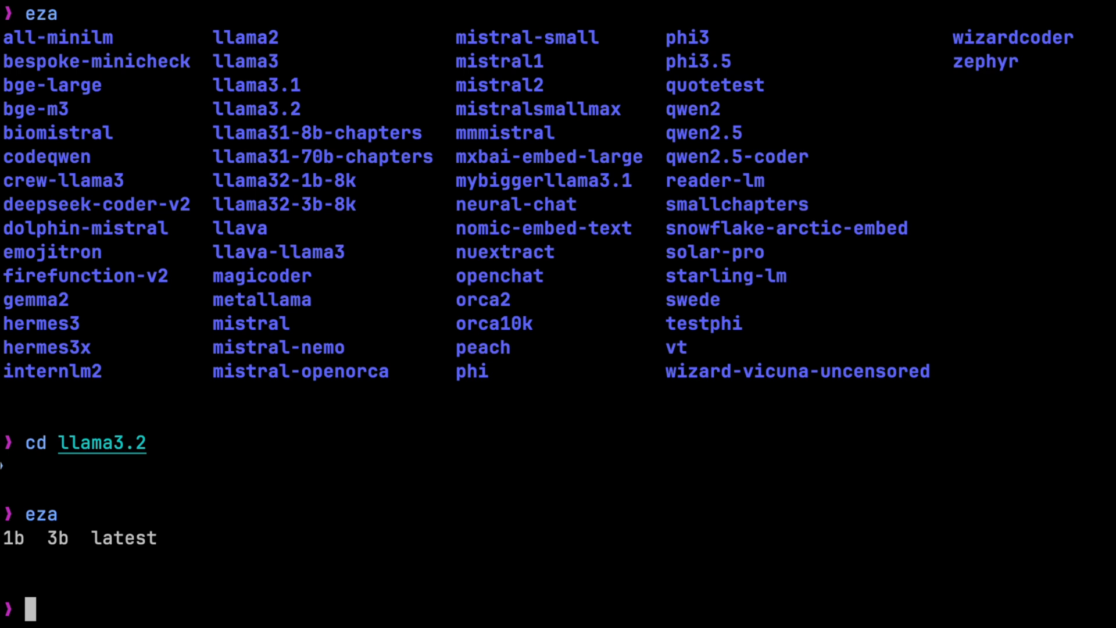
Enter cat latest | jq at the prompt in the llama3.2 manifest folder.
type("cat latest | jq")
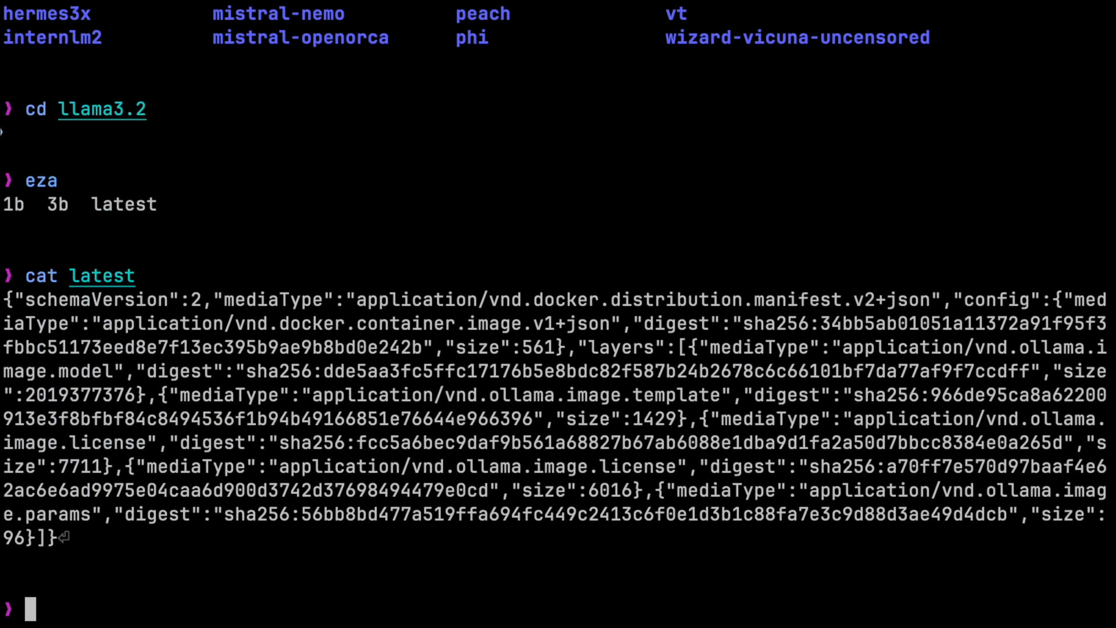
Print the latest manifest and scroll through its config and layer digests, media types and sizes.
type("cat latest | jq")
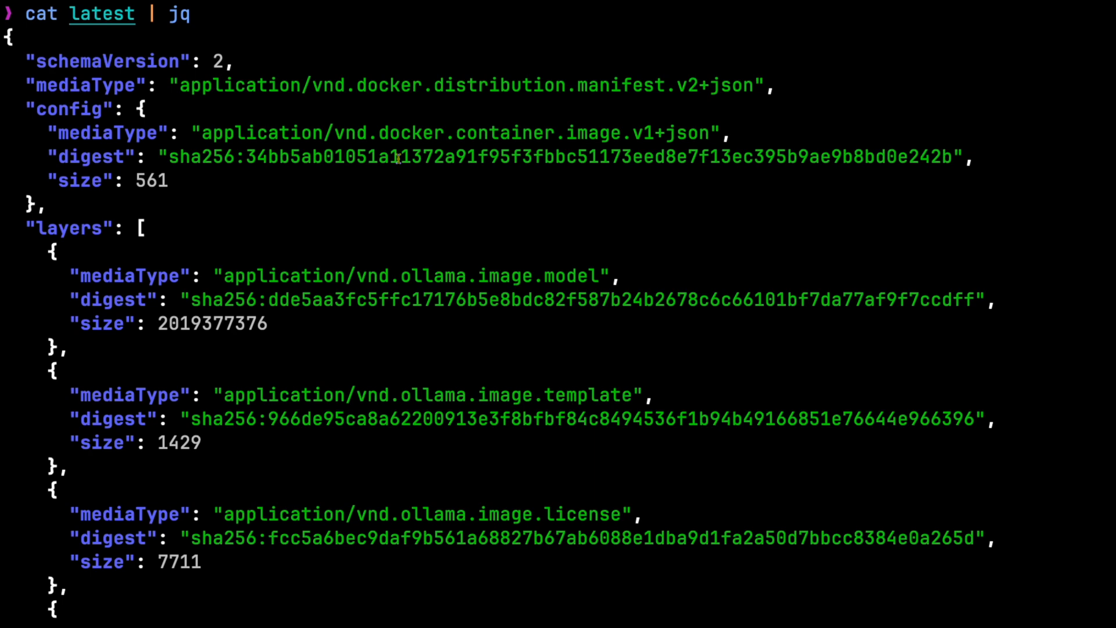
scroll("down", 3)
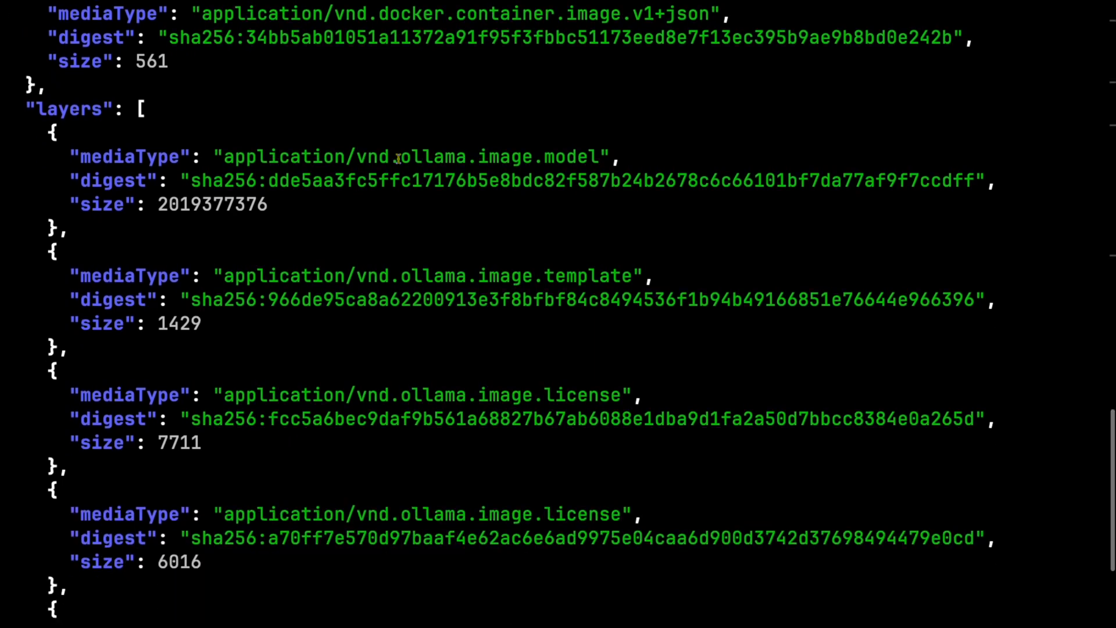
scroll("down", 3)
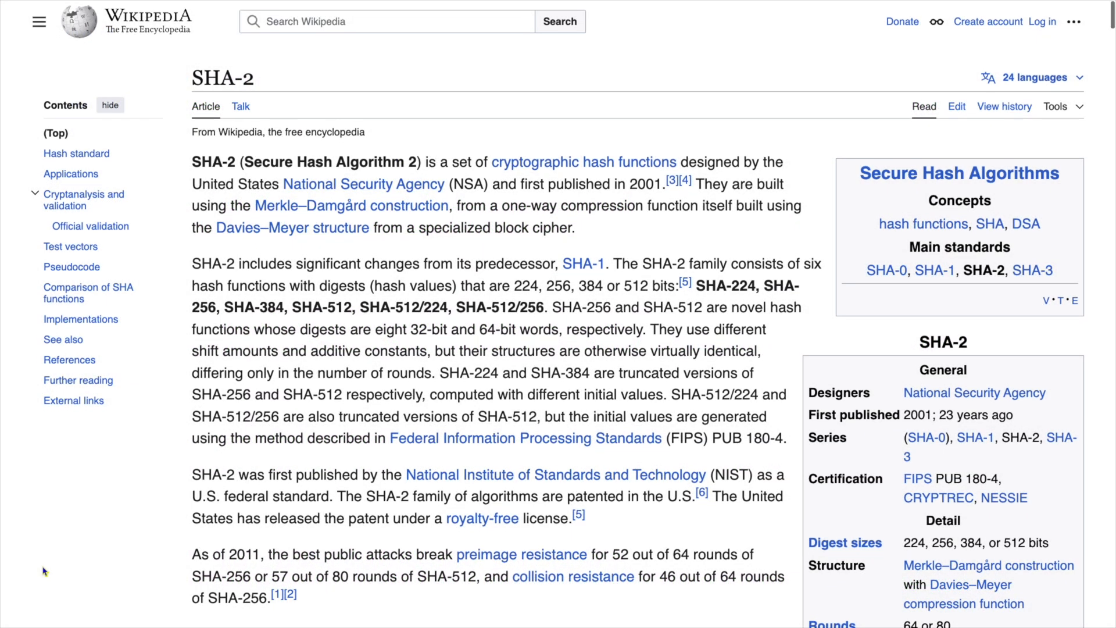
scroll("down", 3)
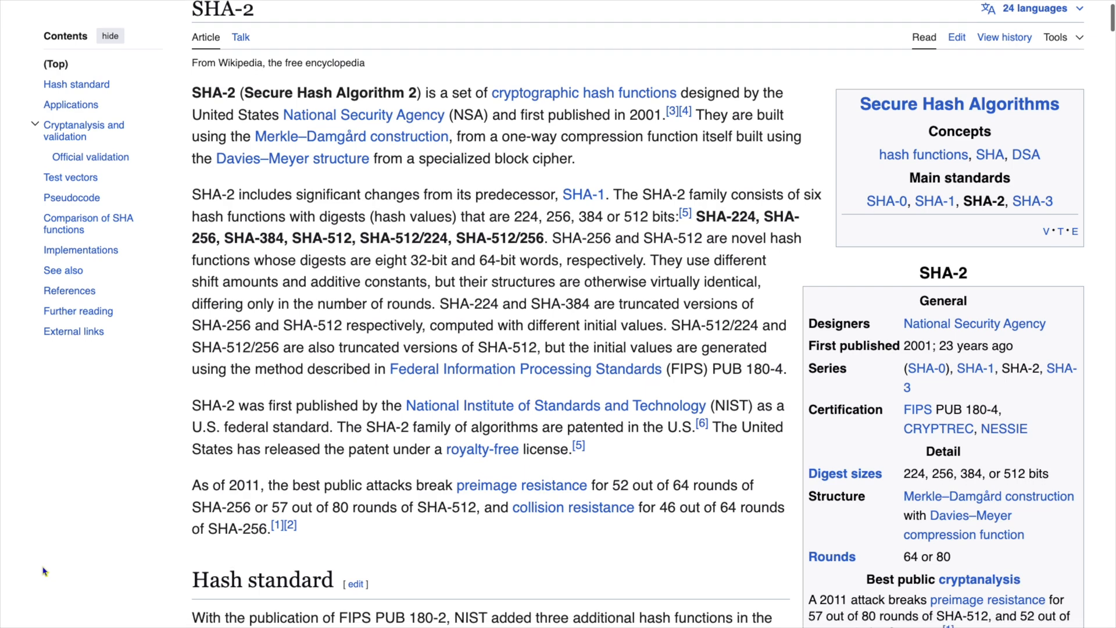
scroll("down", 3)
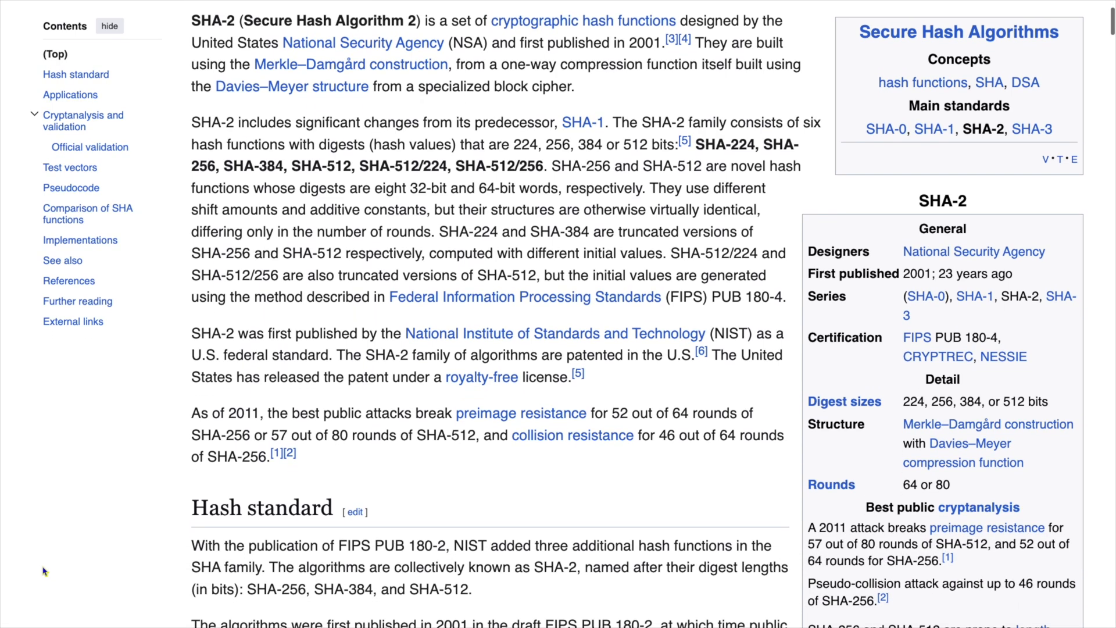
scroll("down", 3)
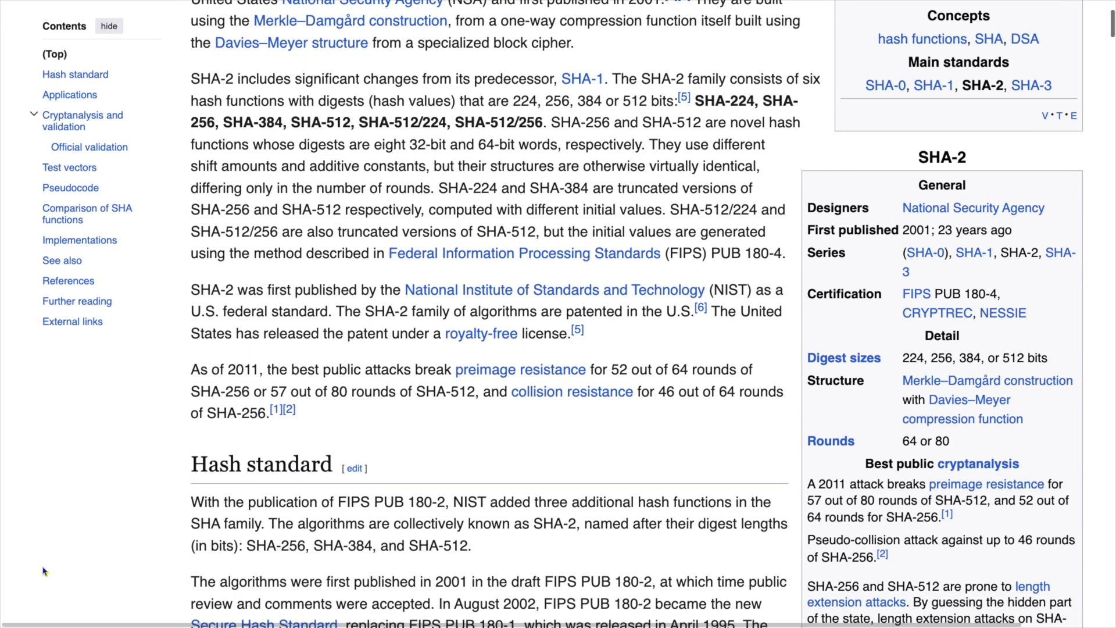
scroll("down", 3)
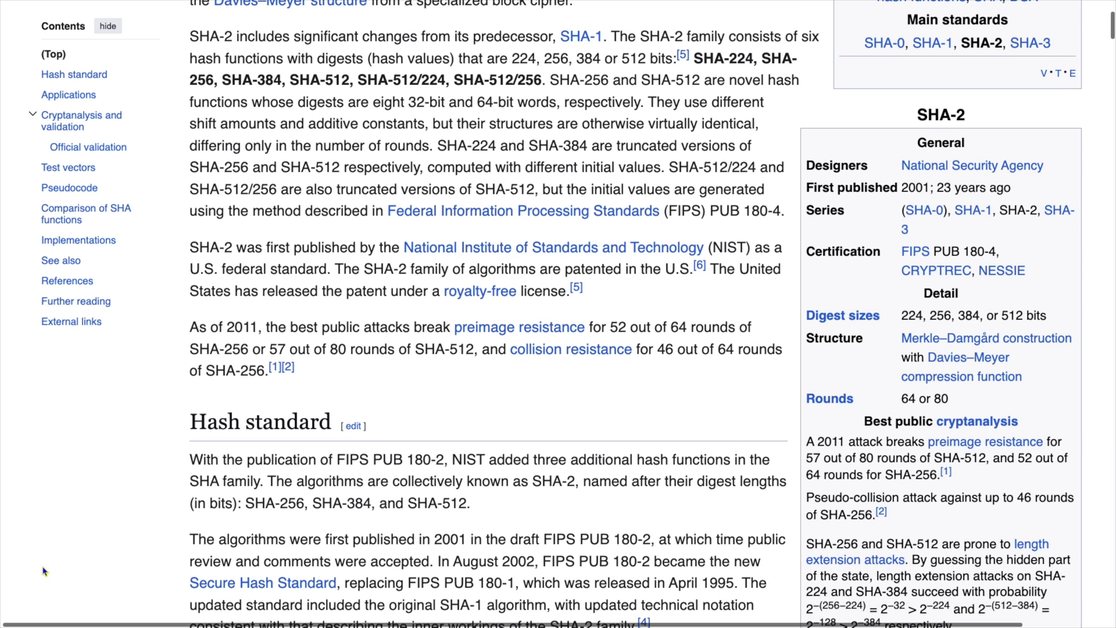
scroll("down", 3)
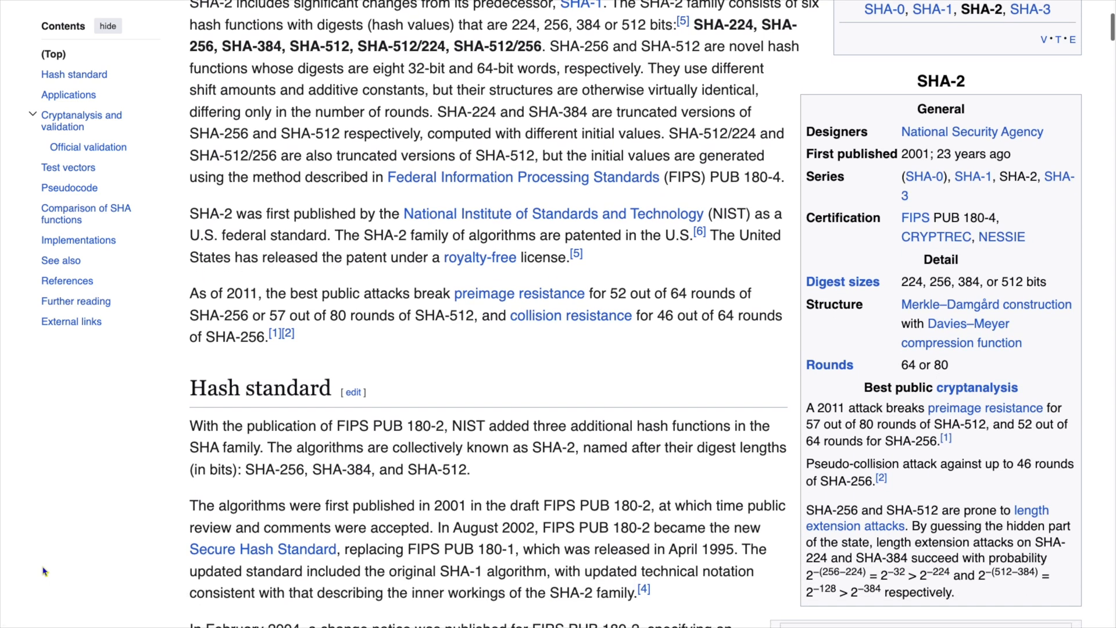
scroll("down", 3)
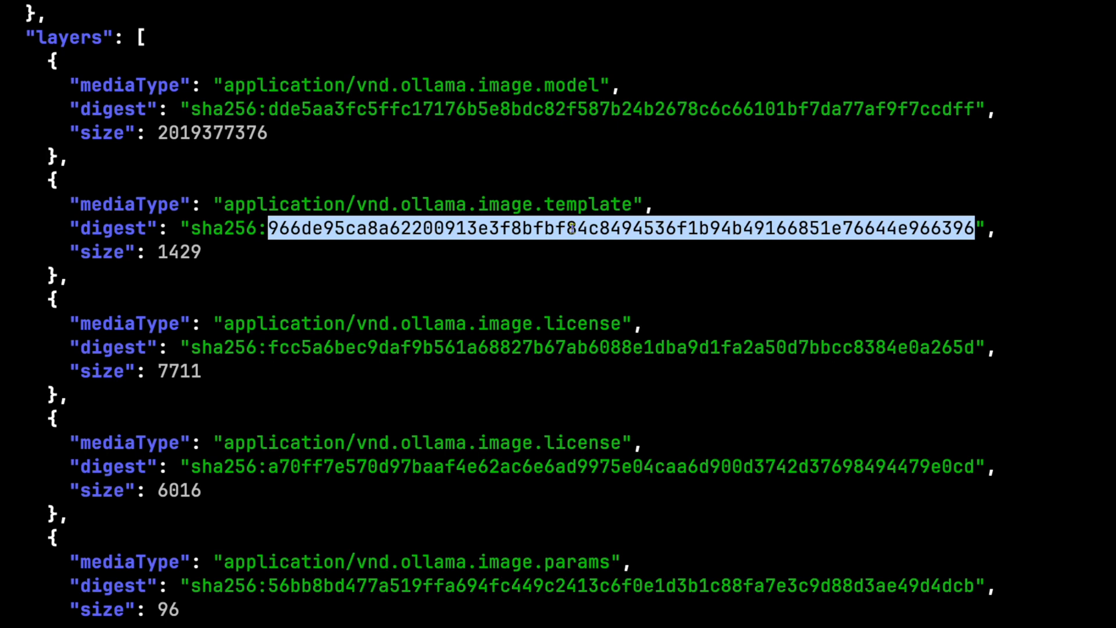
Scroll past the manifest JSON and change directory to ~/.ollama/models/blobs/.
scroll("down", 3)
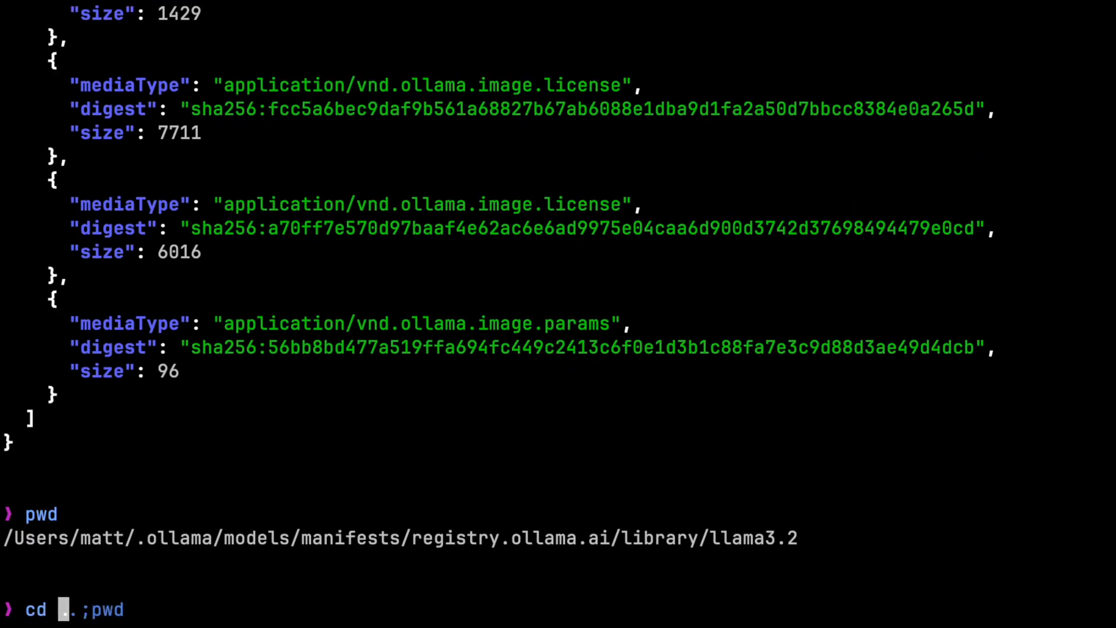
type("~/.ollama/models/blobs/")
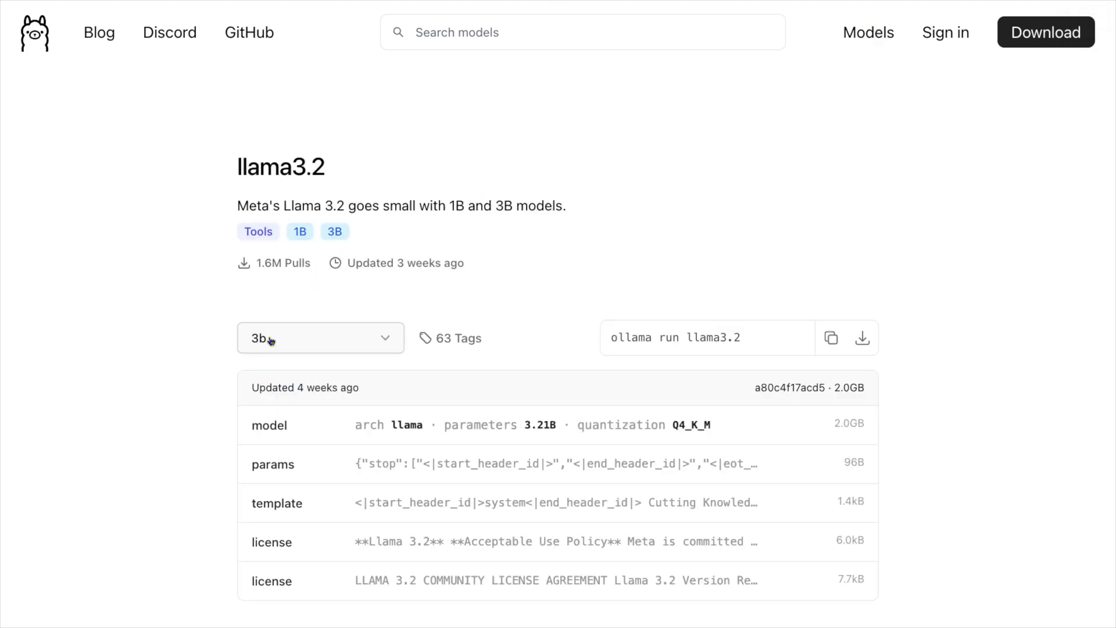
Open the llama3.2 template layer on its library page and read through the prompt template text.
left_click(277, 502)
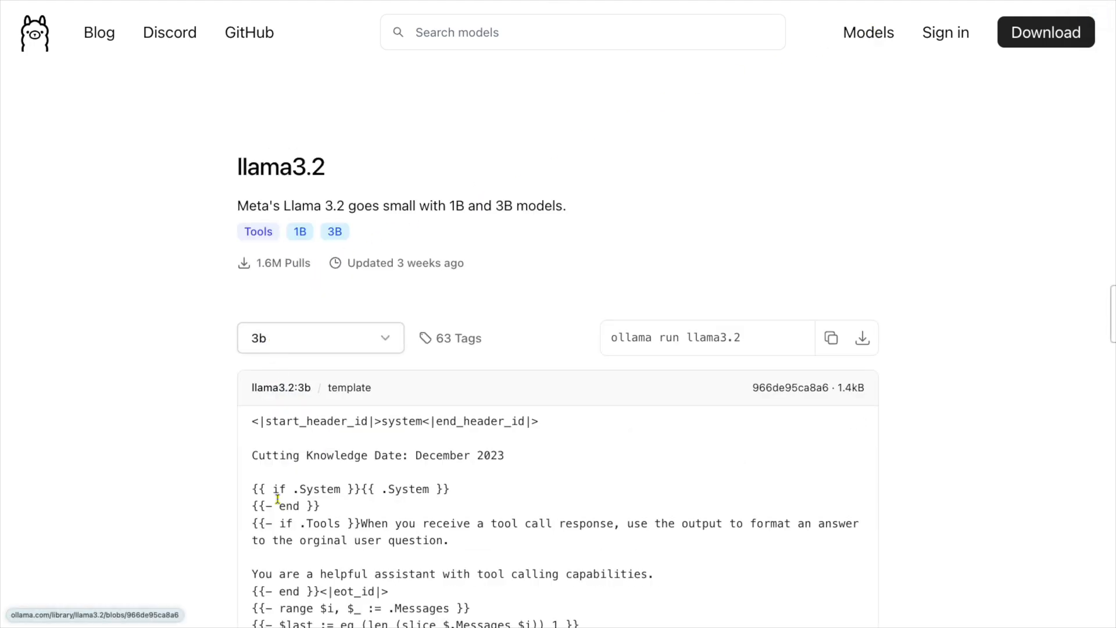
scroll("down", 3)
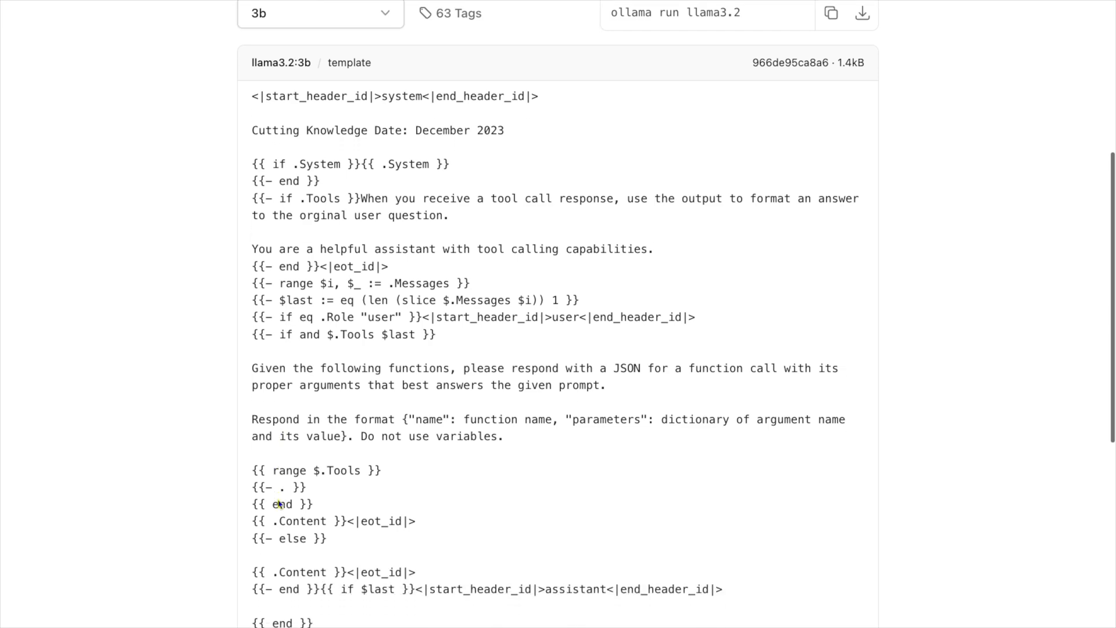
scroll("down", 3)
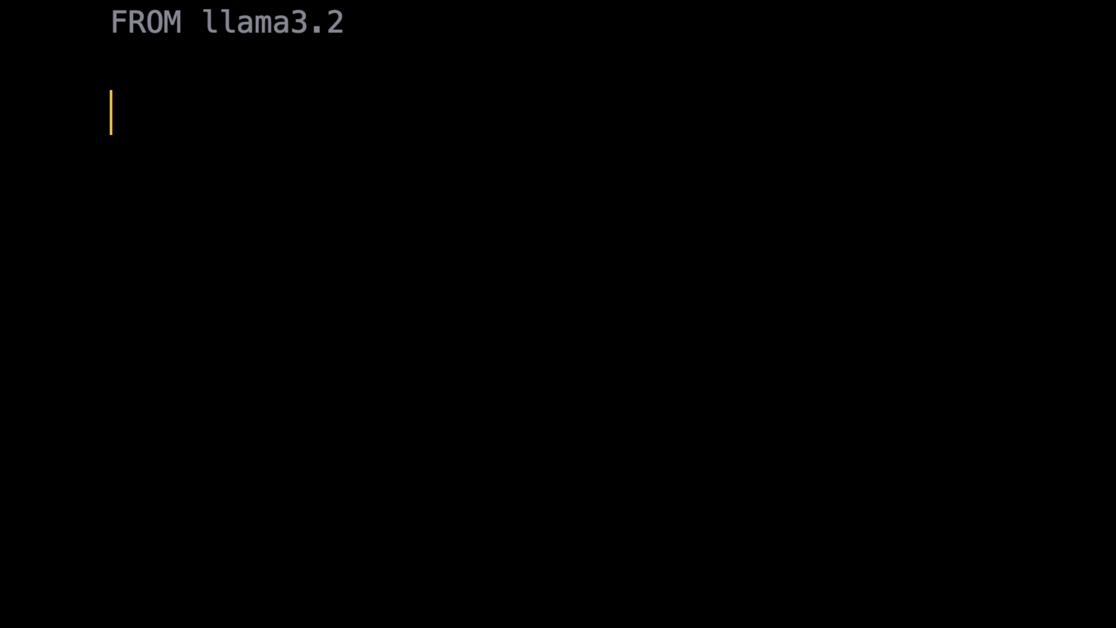
Add PARAMETER num_ctx 10000 under FROM llama3.2 in the Modelfile.
type("PARAMETER num_ctx 100000")
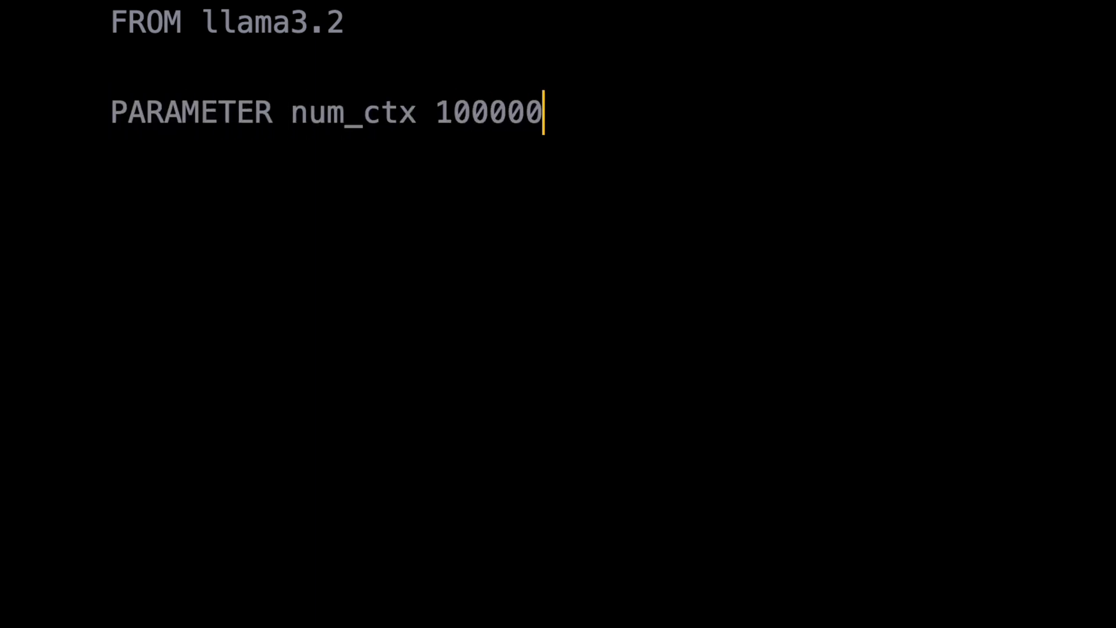
key("BackSpace")
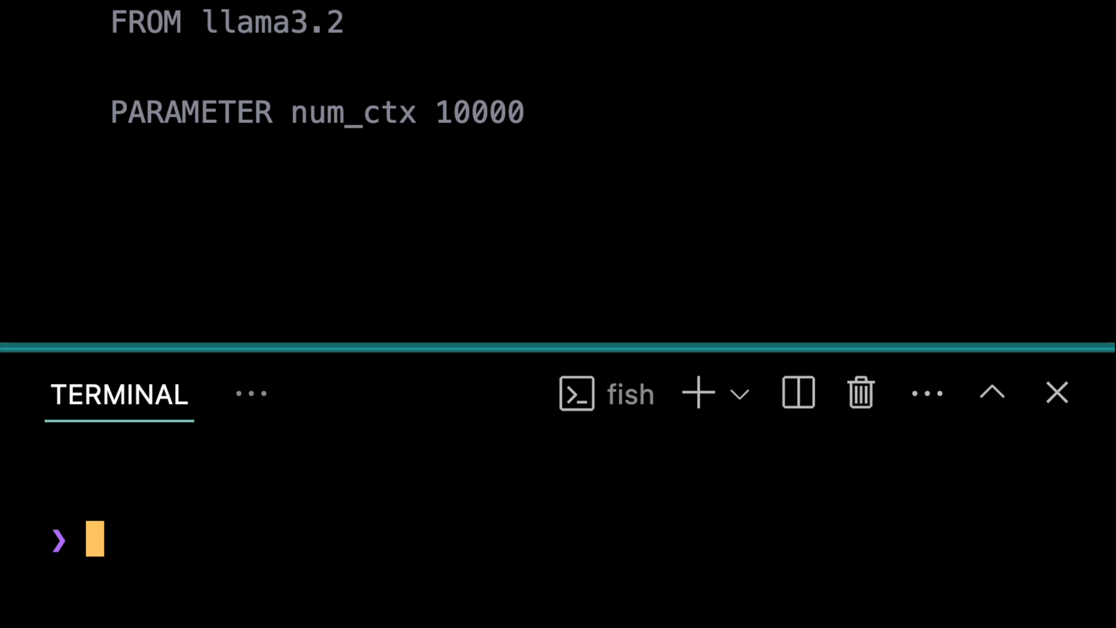
Check ollama create --help, then run ollama create m/llama32-10000 -f with the Modelfile.
type("ollama create --help")
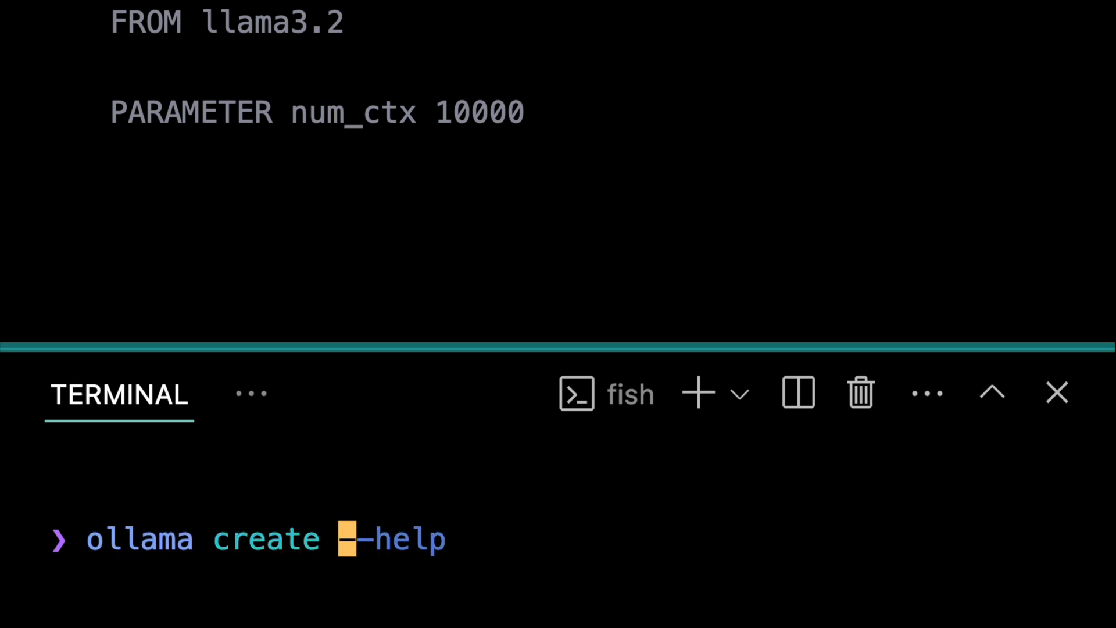
type("m/llama32")
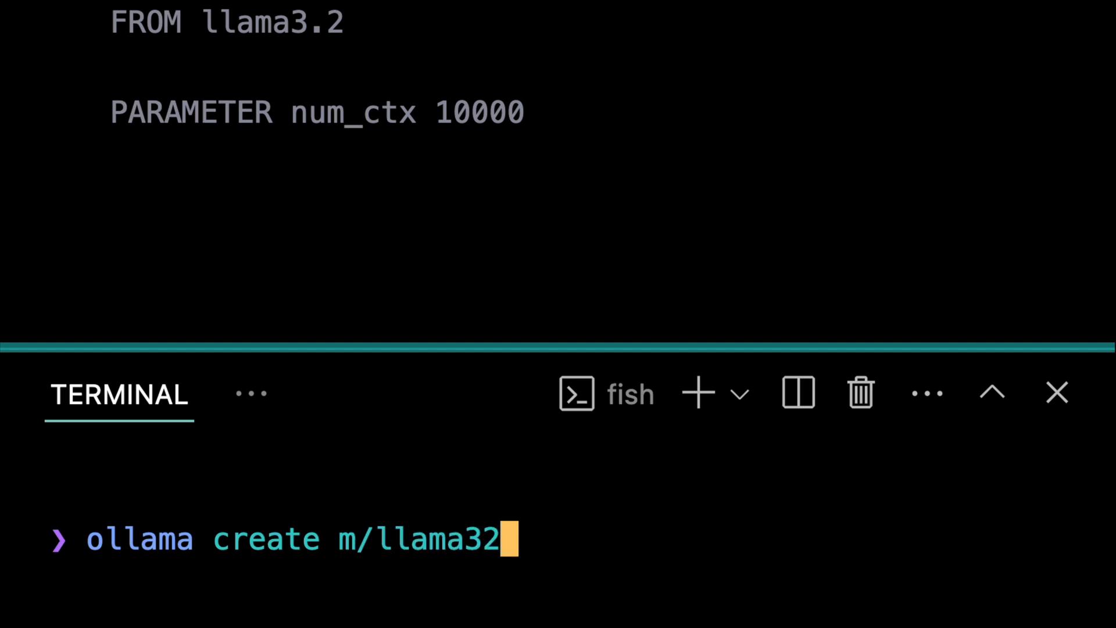
type("-10000 -f")
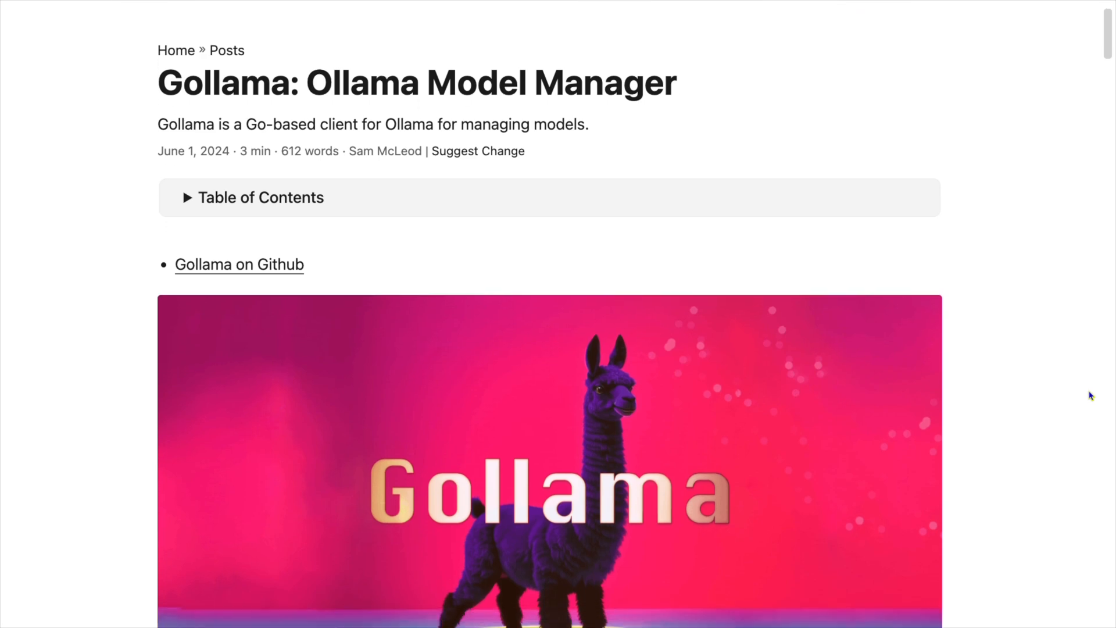
Scroll the Gollama post past the screenshot to its Features list and installation instructions.
scroll("down", 3)
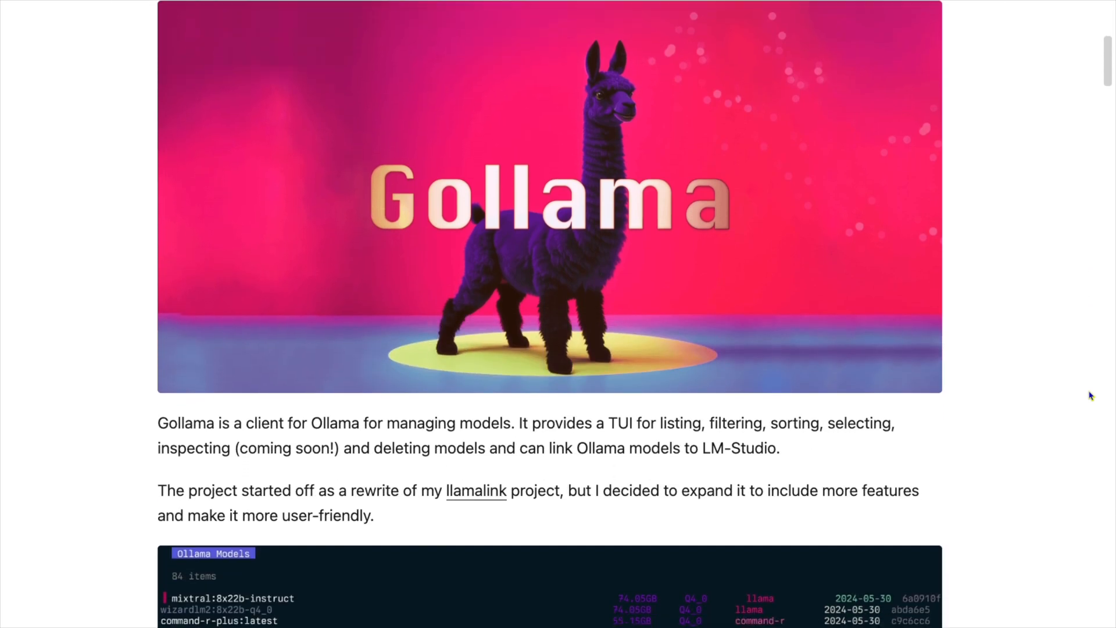
scroll("down", 3)
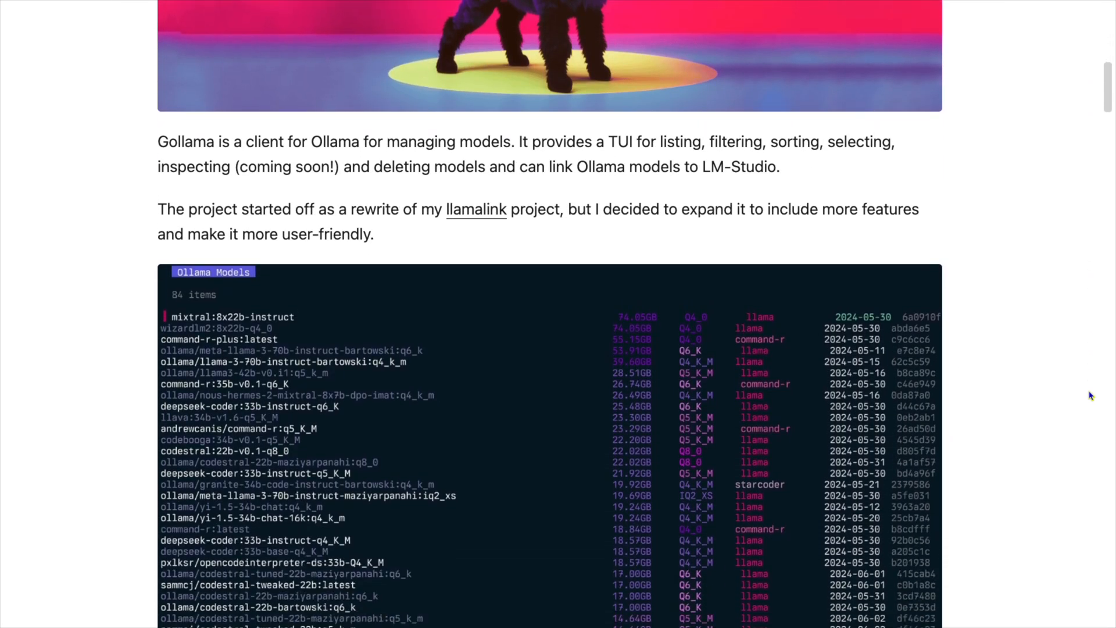
scroll("down", 3)
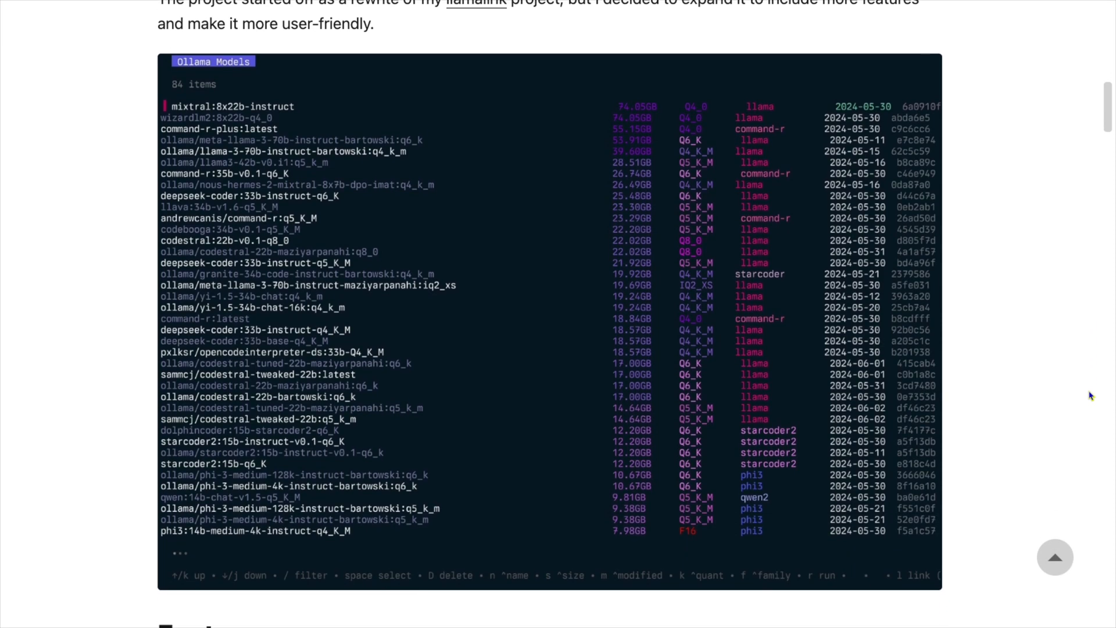
scroll("down", 3)
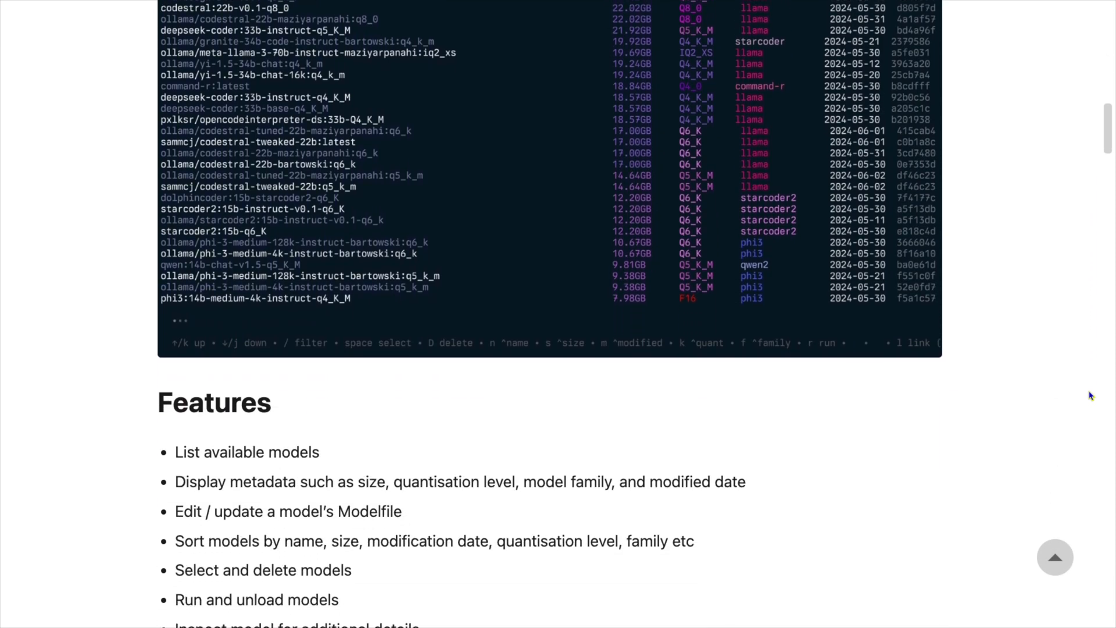
scroll("down", 3)
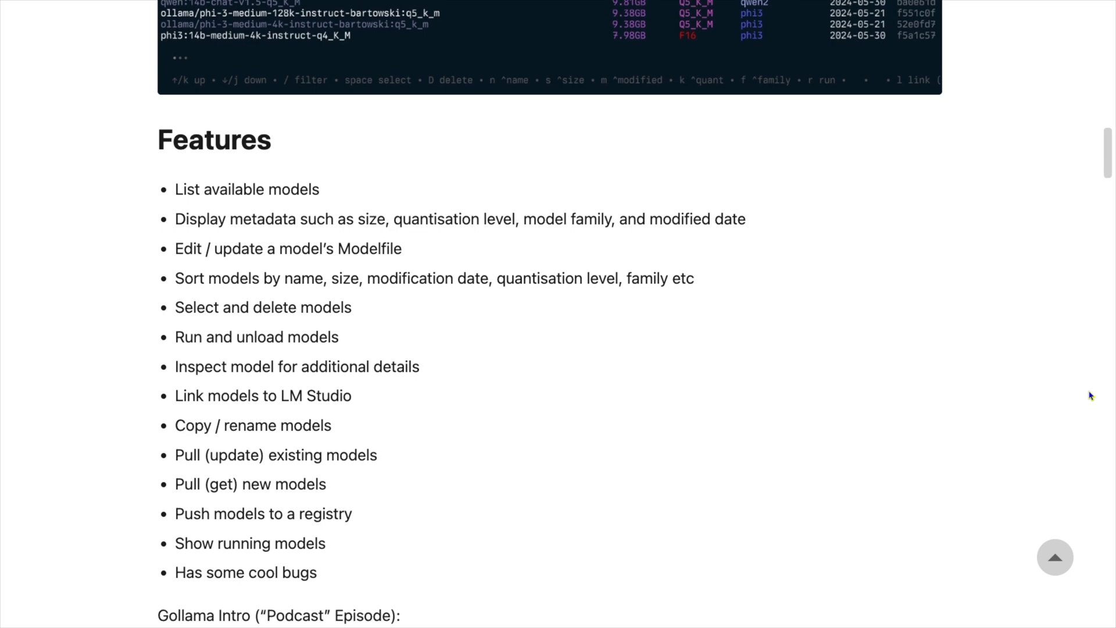
scroll("down", 3)
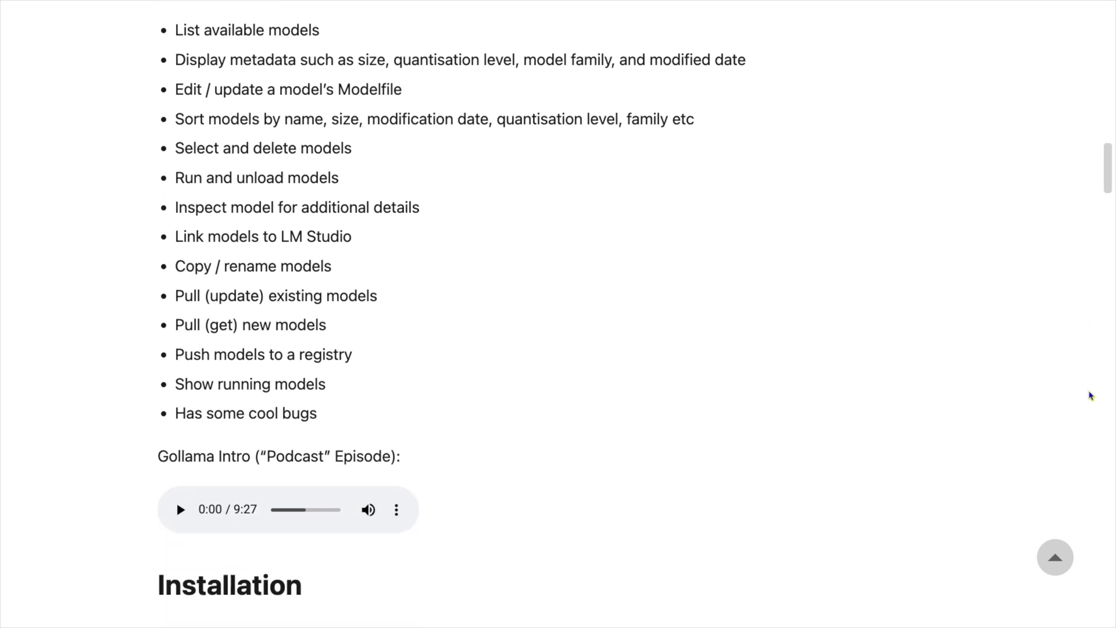